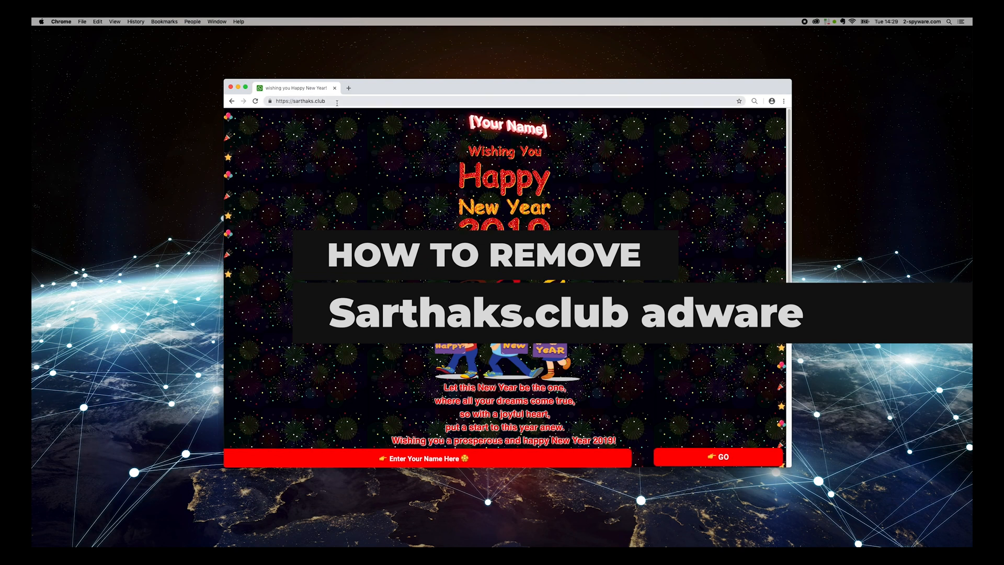
# Remove the Any Search Manager DS extension and close its uninstall page and extensions tab
pyautogui.click(437, 88)
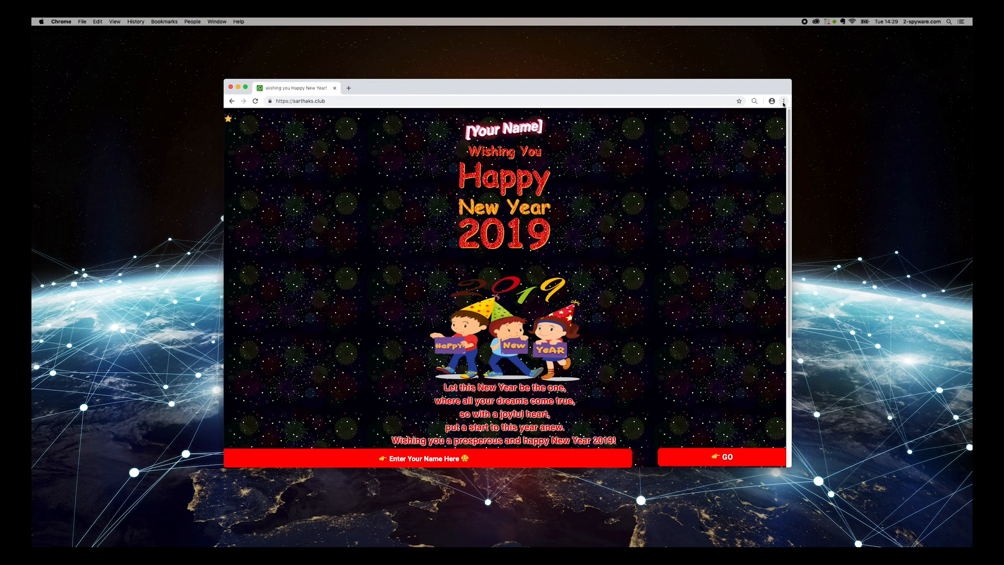
pyautogui.click(782, 101)
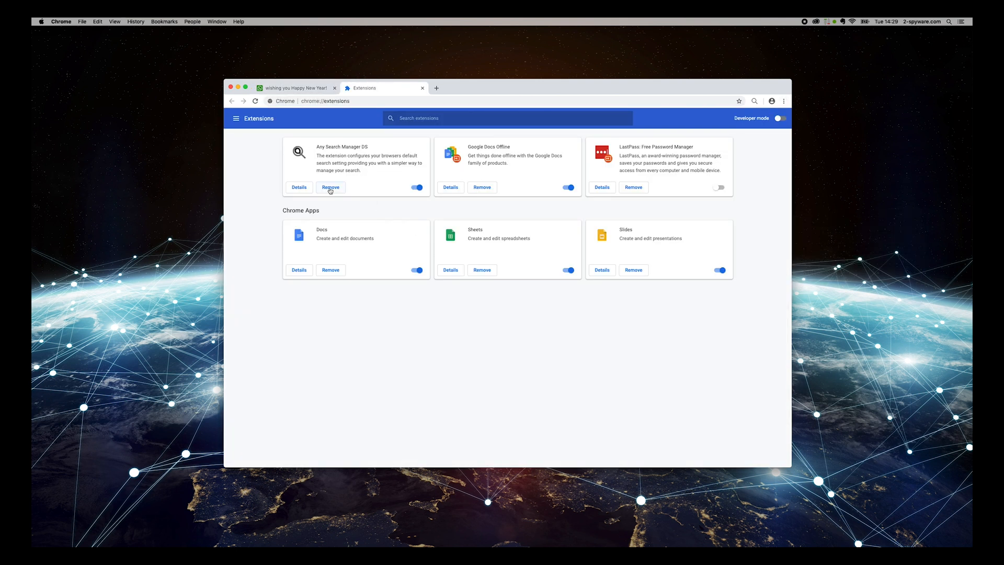
pyautogui.click(331, 187)
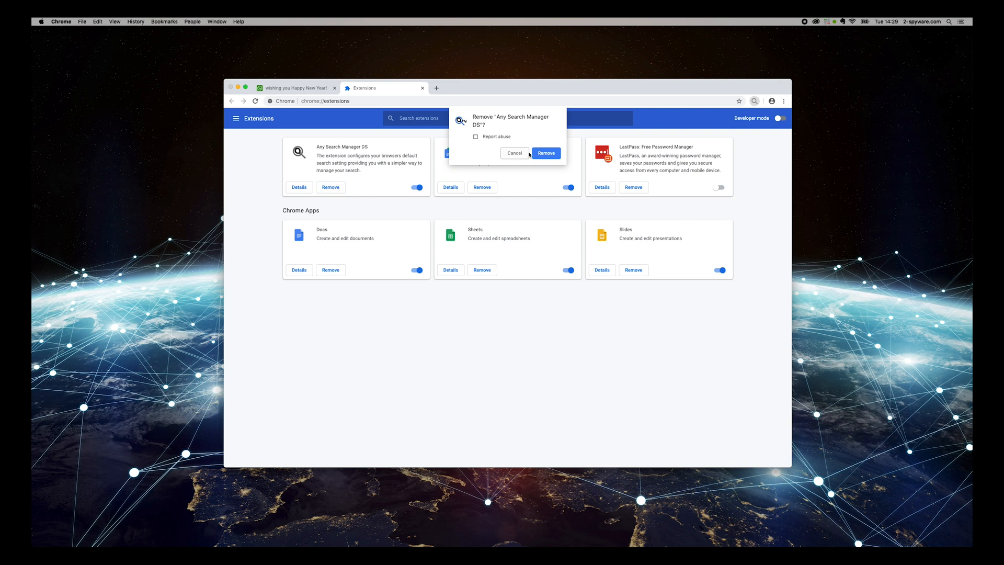
pyautogui.click(546, 153)
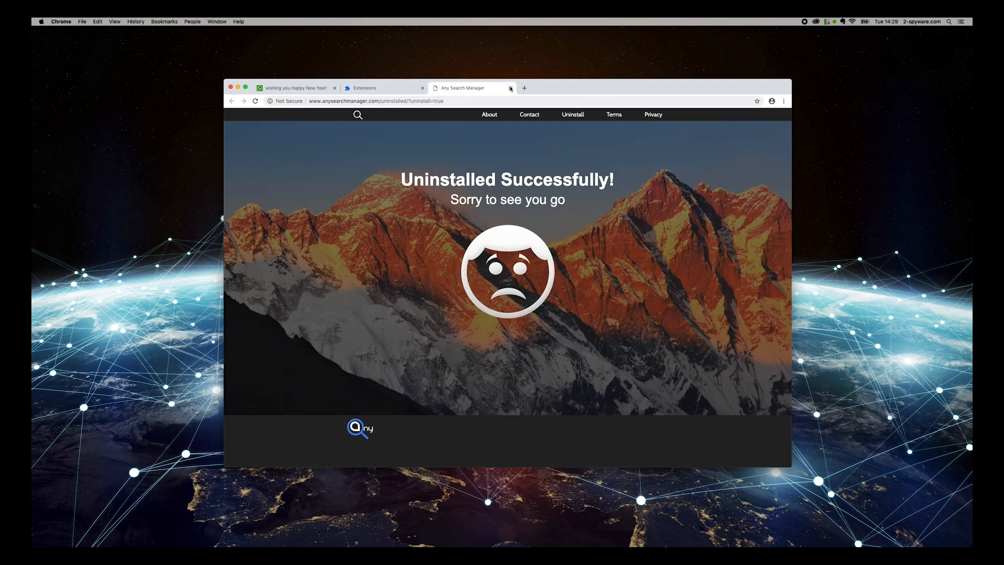
pyautogui.click(511, 87)
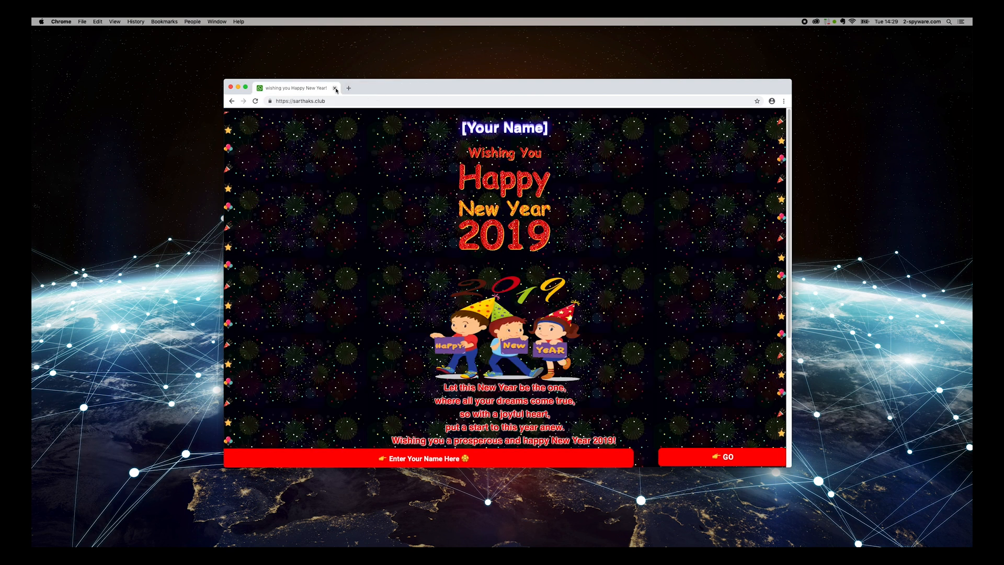
# Close the sarthaks.club tab so a new Google tab is showing
pyautogui.click(335, 88)
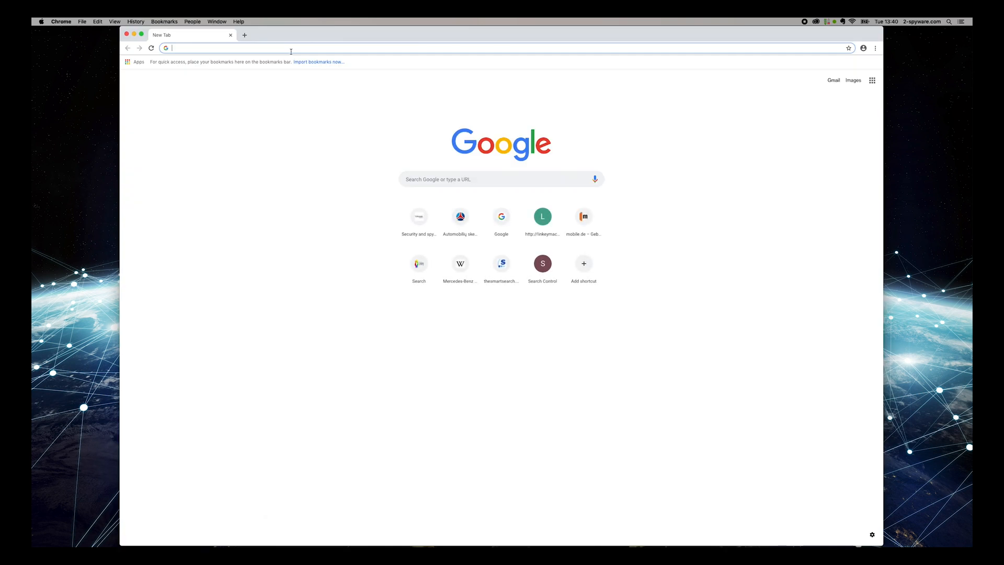
# Go to 2-spyware.com and open its Malwarebytes Anti Malware review under Software
pyautogui.write('2-spyware.com')
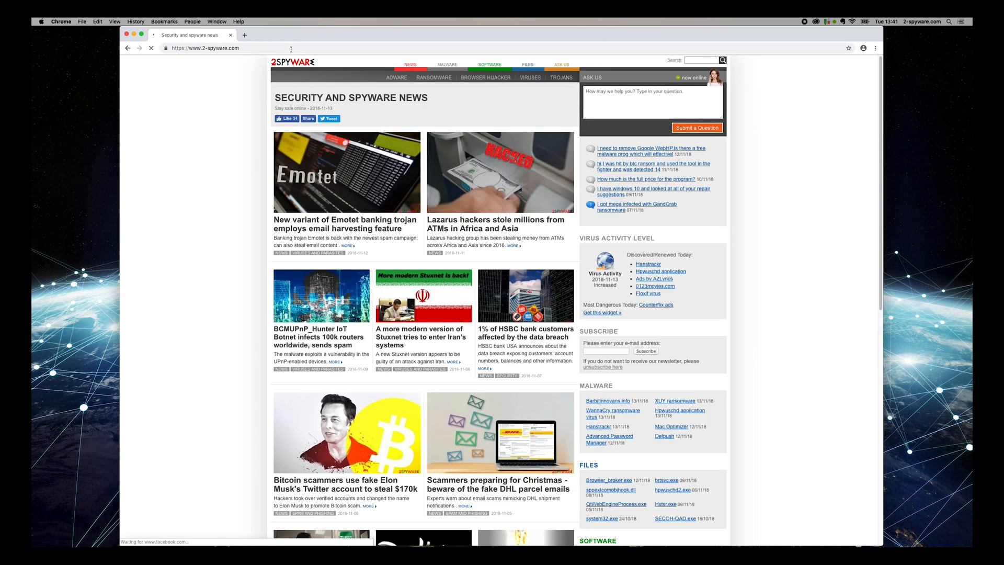
pyautogui.scroll(-3)
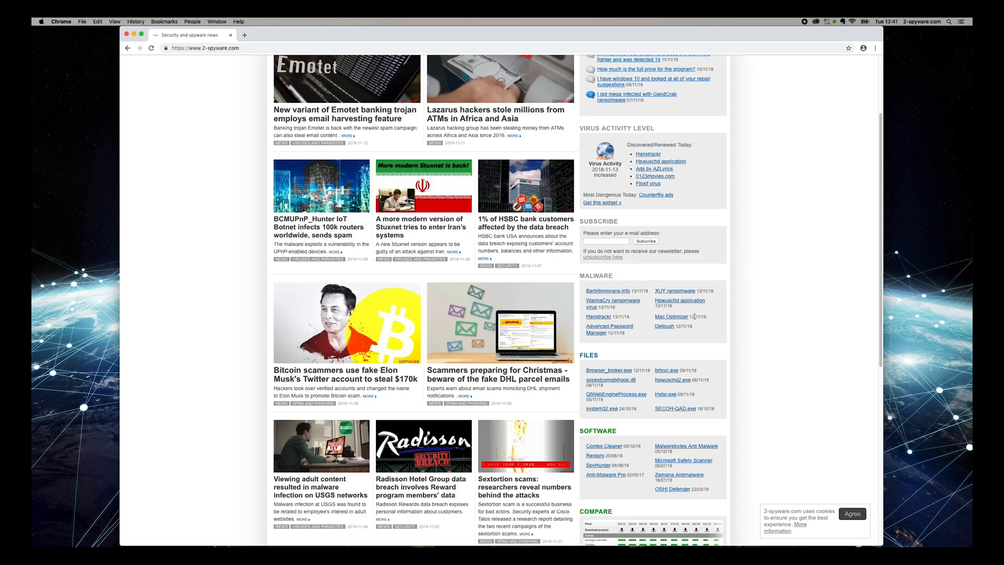
pyautogui.click(686, 445)
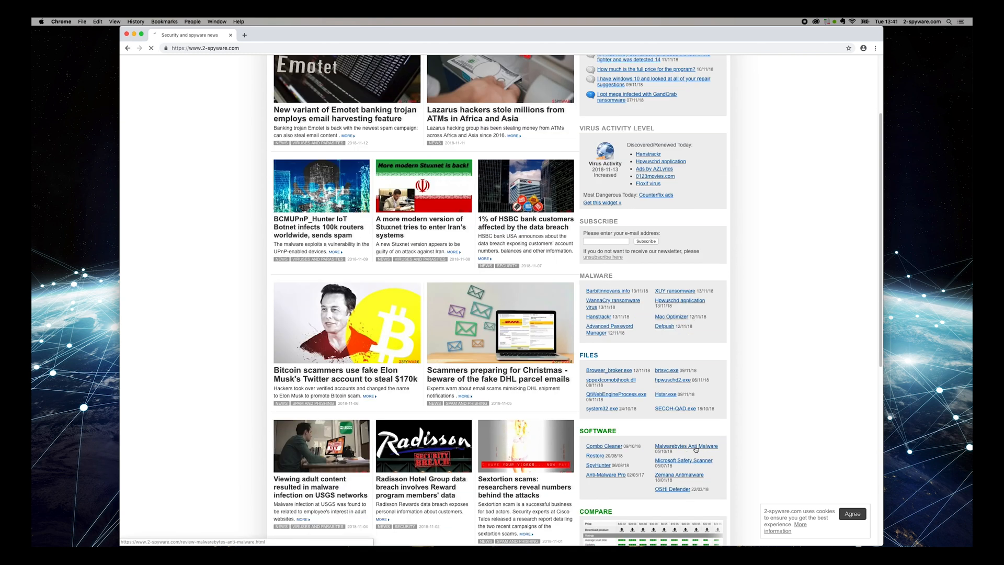
pyautogui.click(685, 447)
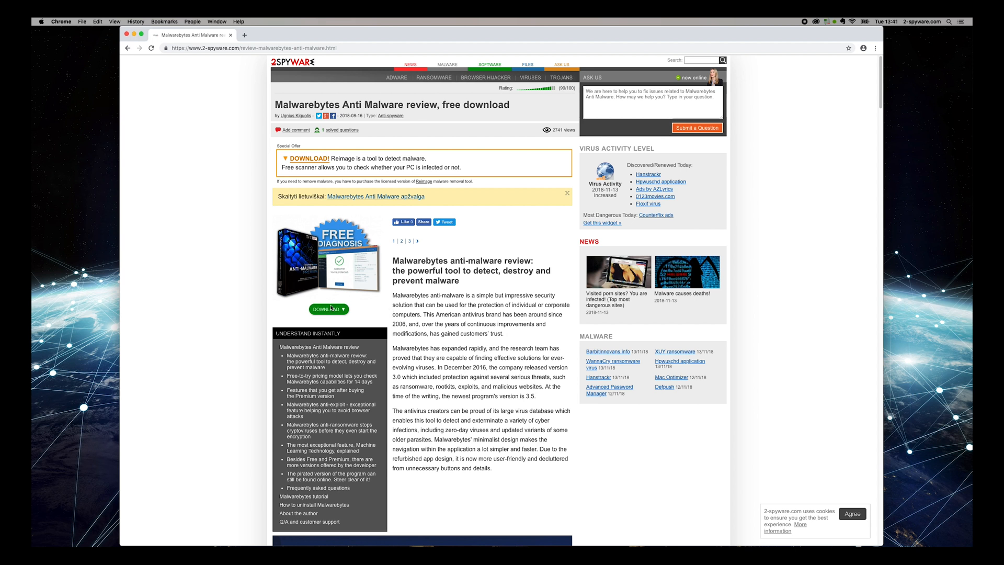
# Download the Malwarebytes for Mac 14 Day Trial from the review's Download link
pyautogui.click(329, 309)
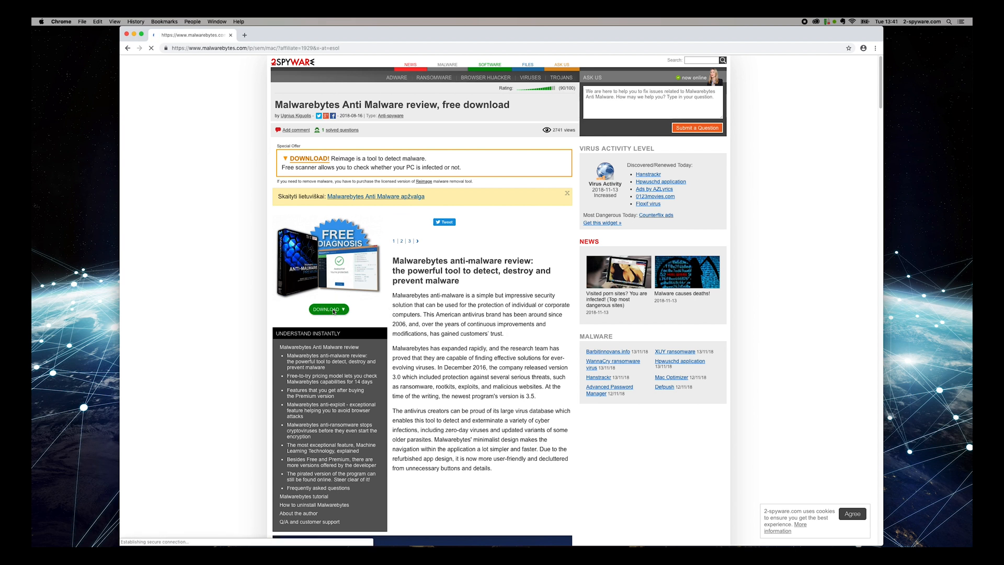
pyautogui.click(328, 311)
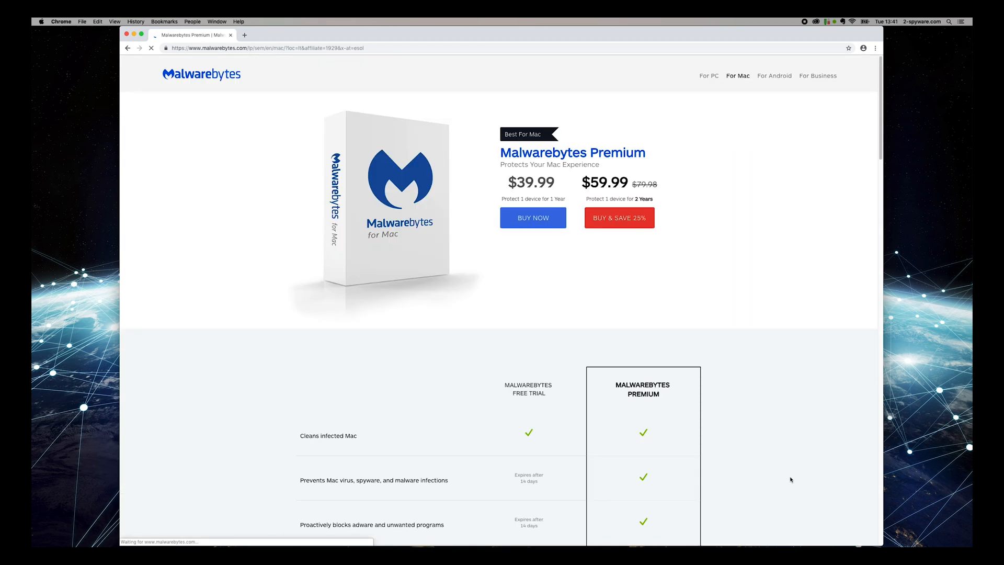
pyautogui.scroll(-3)
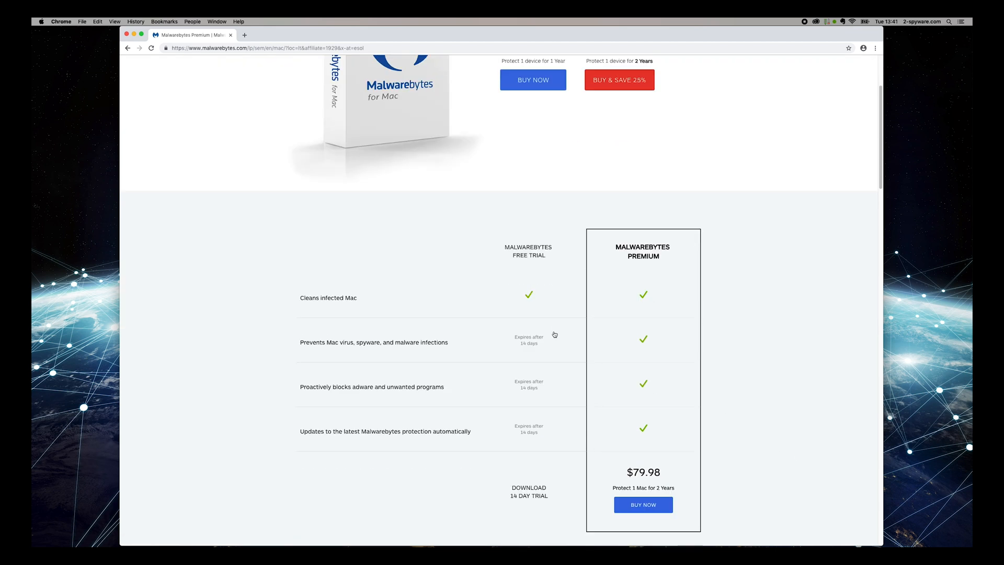
pyautogui.scroll(-3)
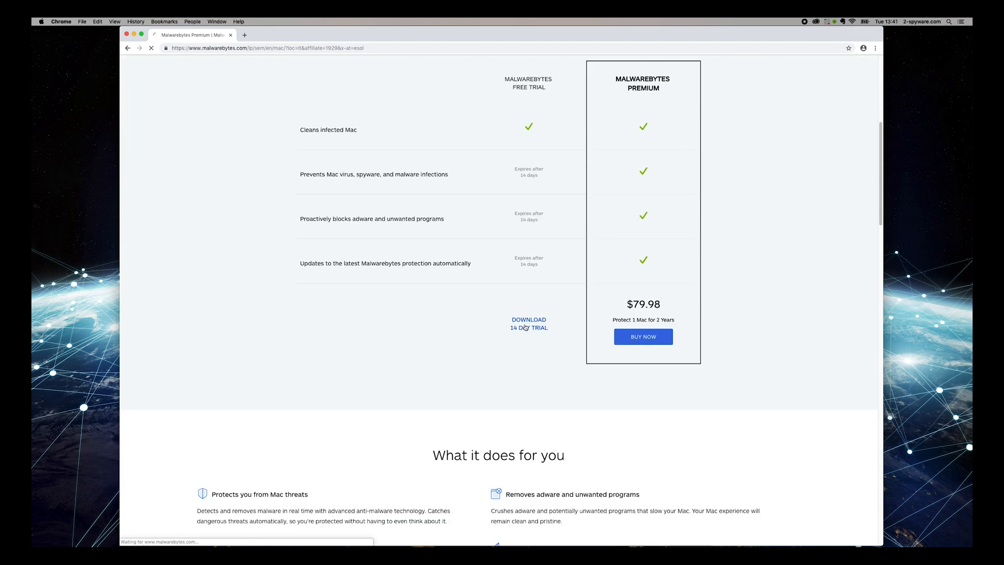
pyautogui.click(529, 322)
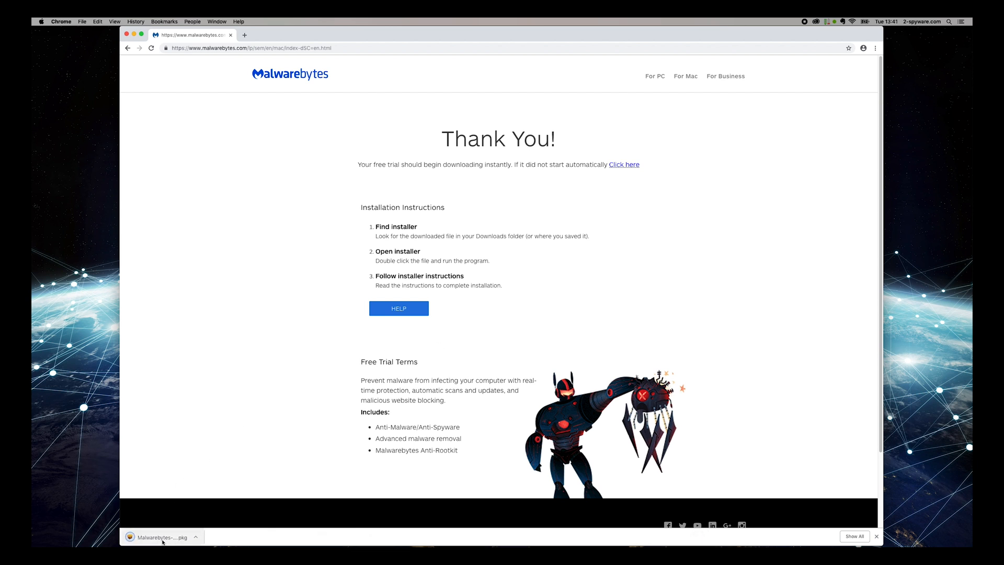
# Run the downloaded Malwarebytes .pkg, accepting the licence and installing onto Macintosh HD
pyautogui.doubleClick(161, 536)
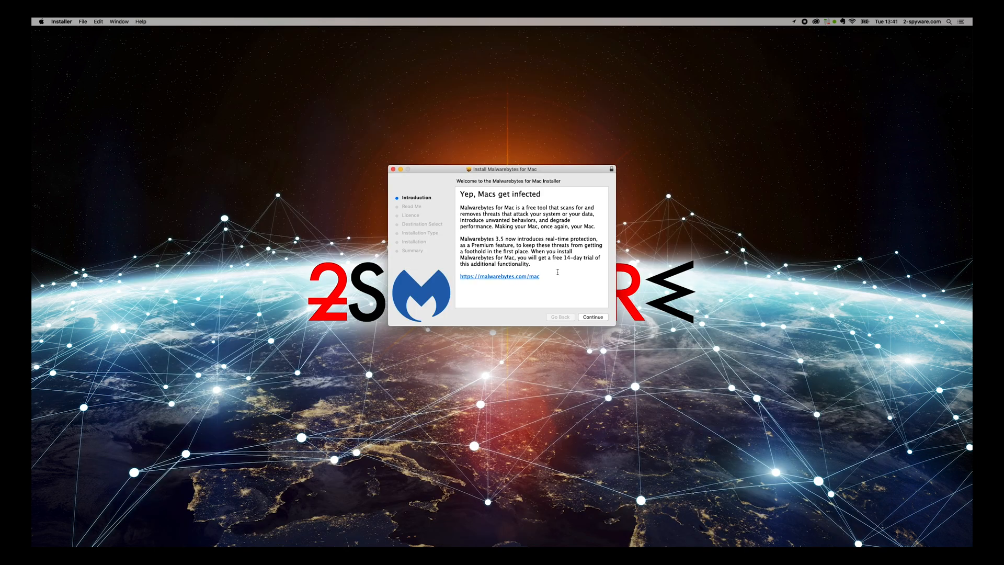
pyautogui.click(591, 316)
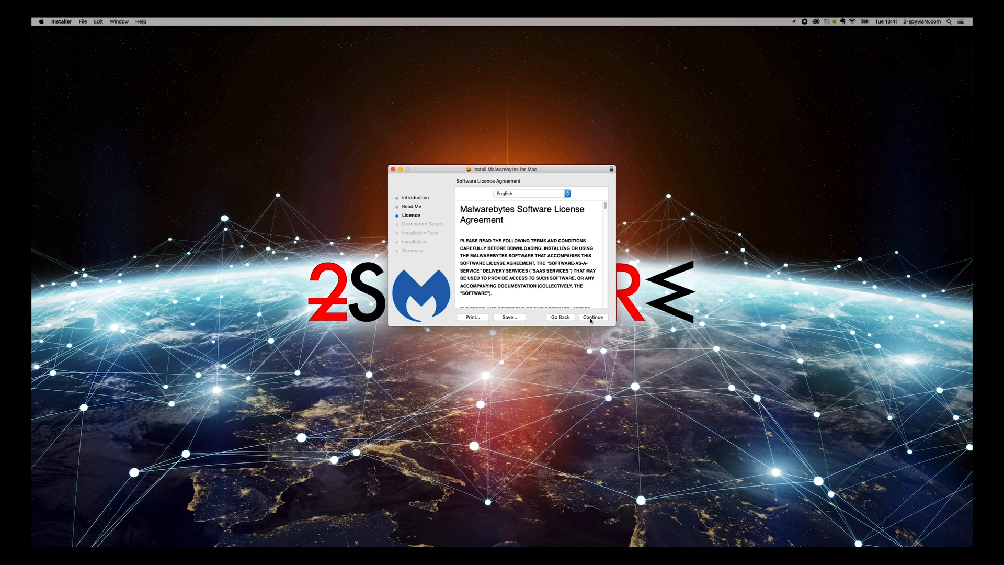
pyautogui.click(592, 317)
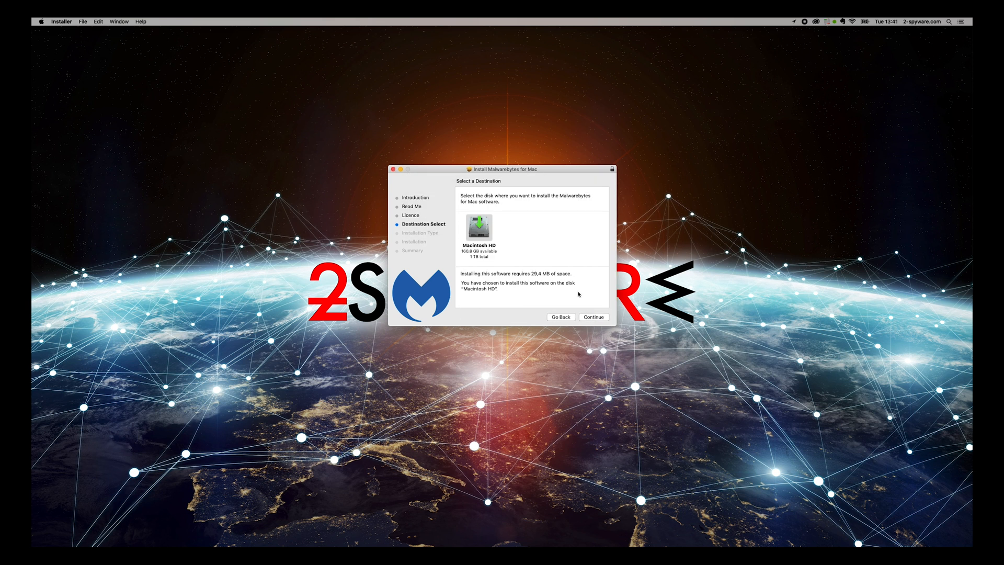
pyautogui.click(592, 317)
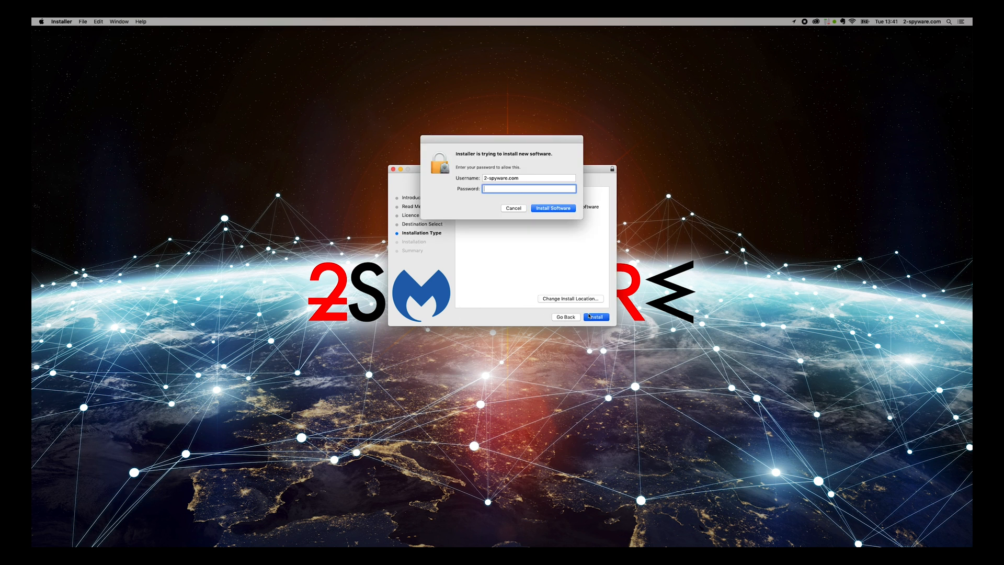
pyautogui.click(552, 207)
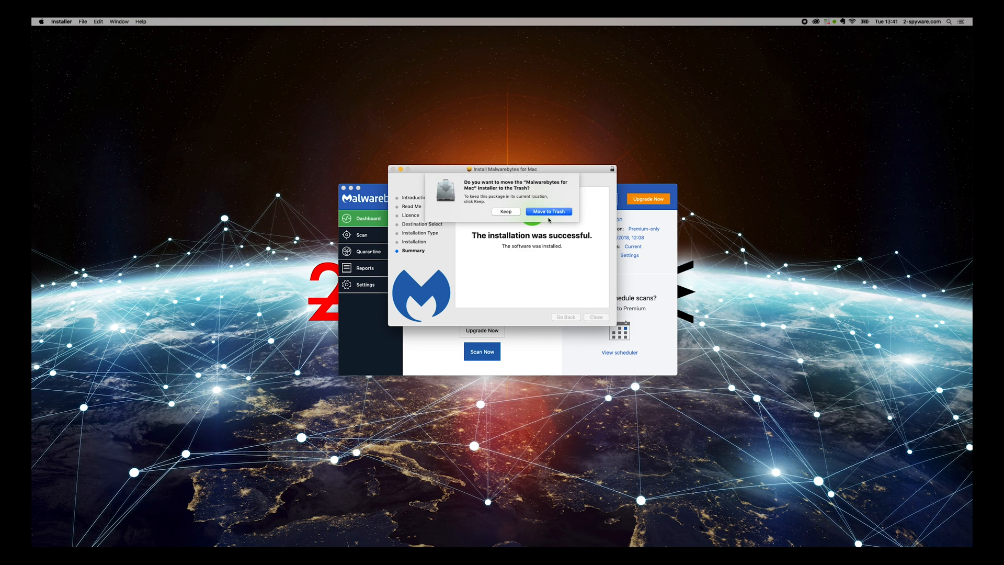
# Trash the installer package, scan the Mac, and delete the six detected threats
pyautogui.click(548, 212)
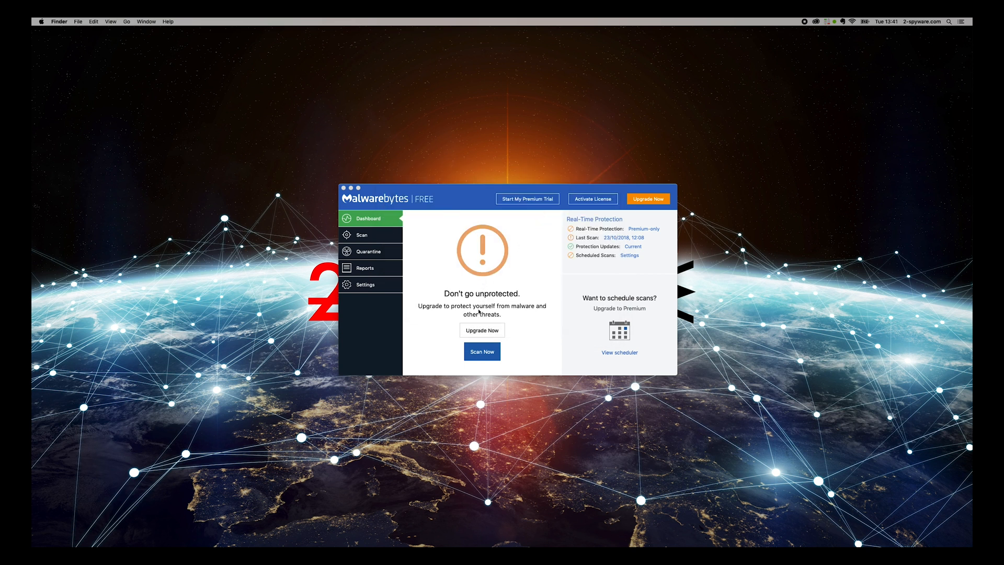
pyautogui.click(482, 351)
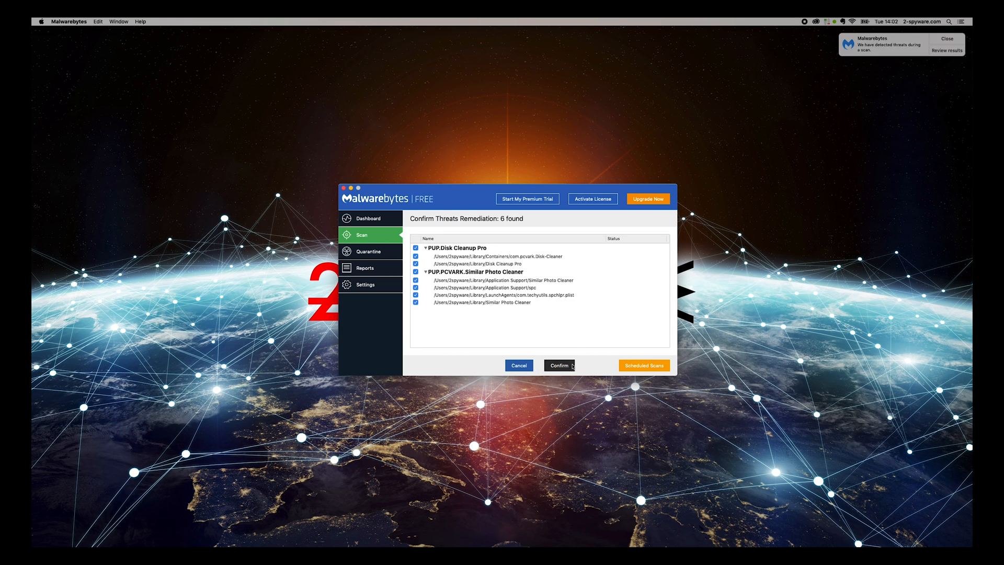
pyautogui.click(558, 365)
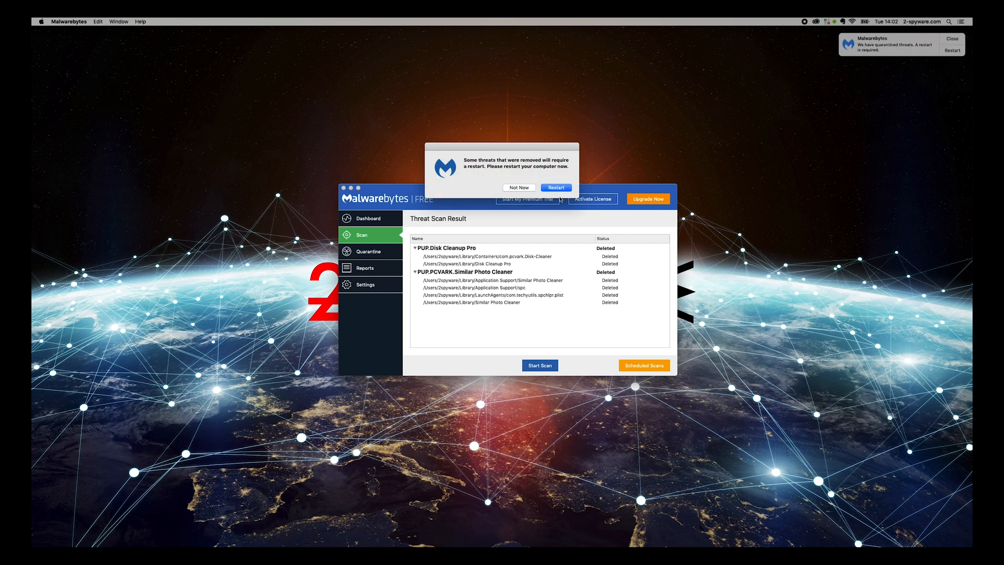